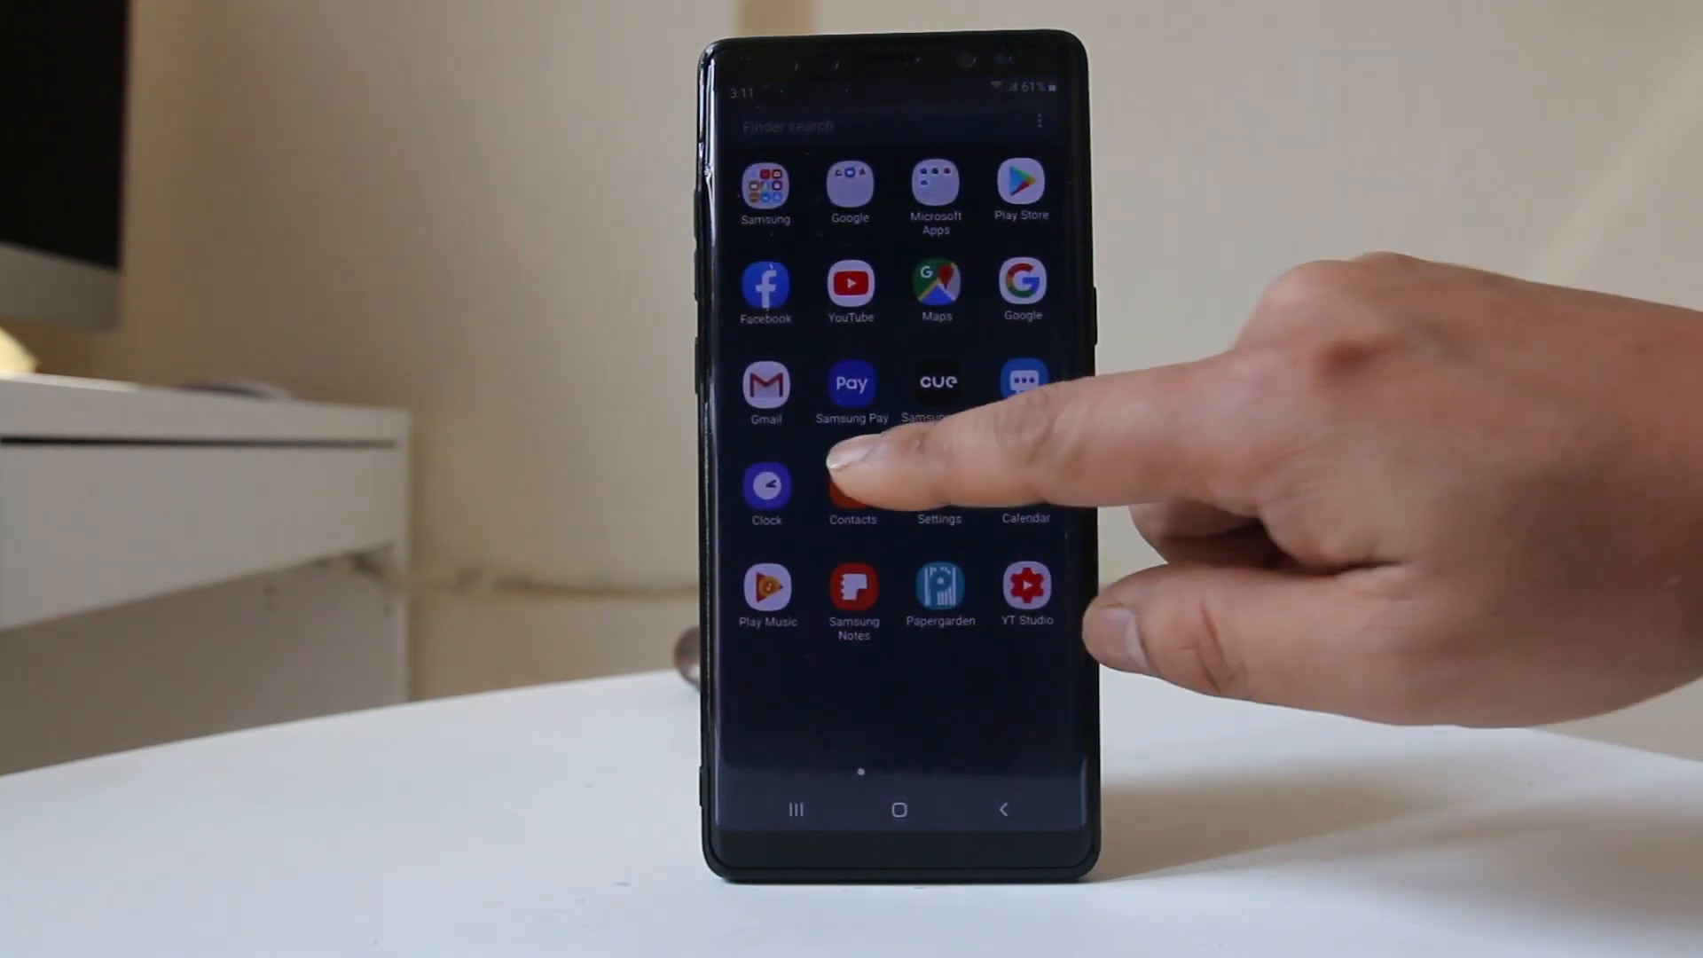
Step: Search the Play Store for 'empty folder cleaner' and install the first result
click(1019, 183)
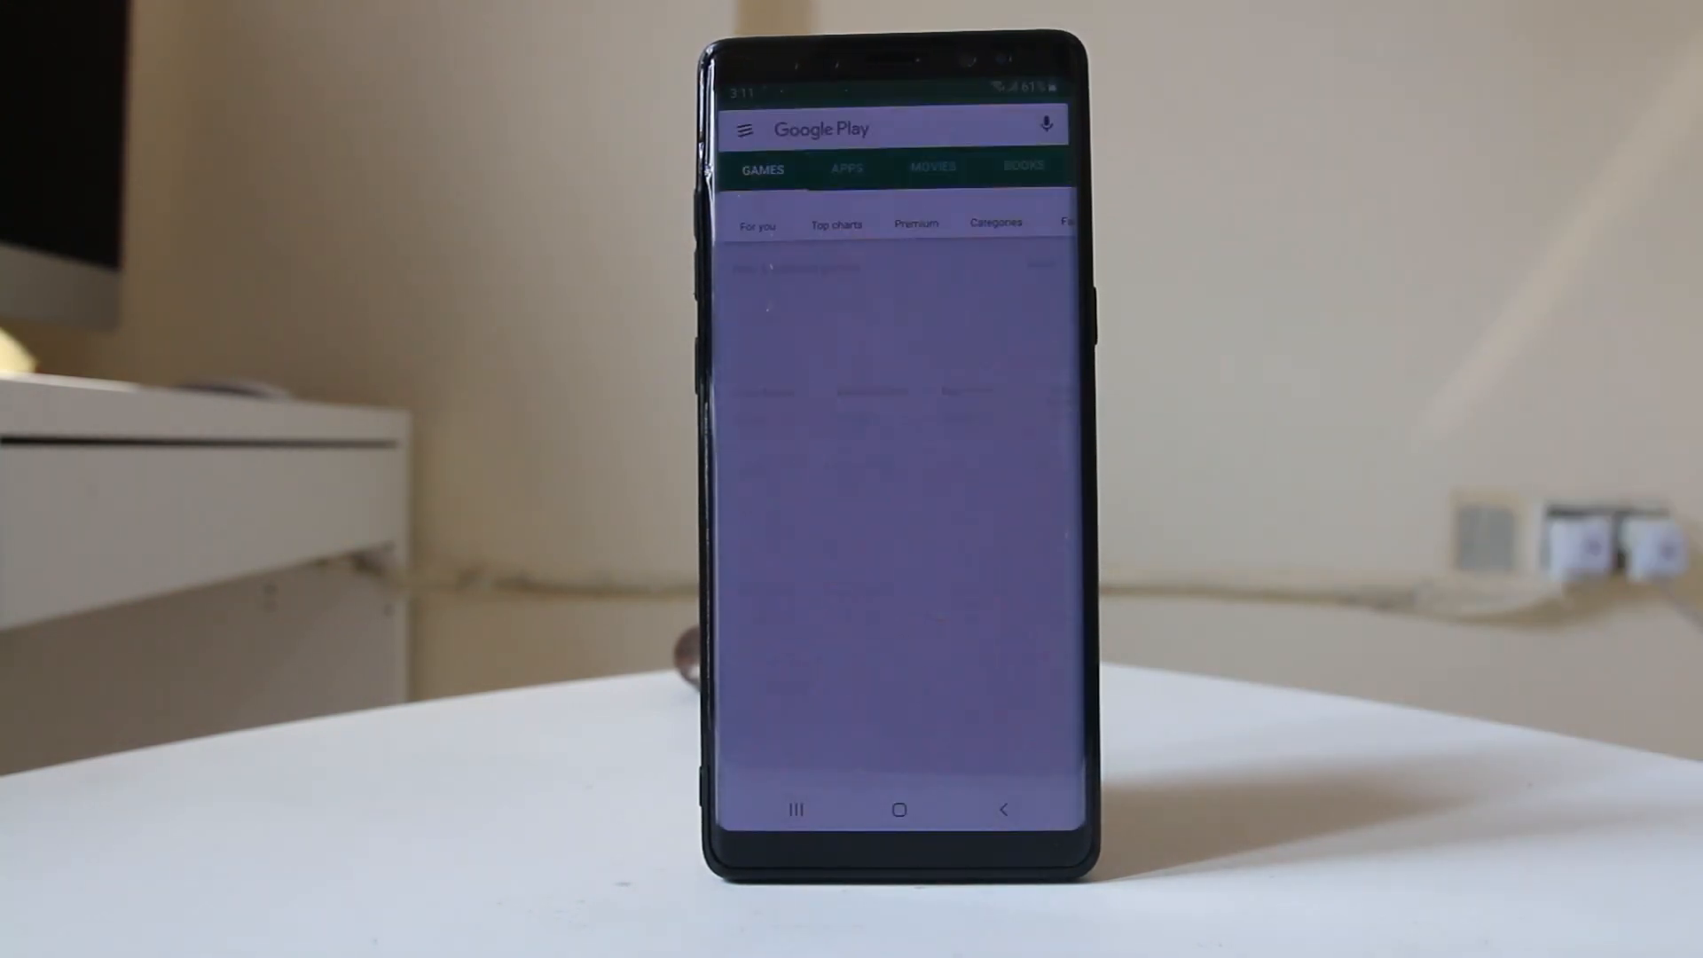
click(891, 128)
text(e)
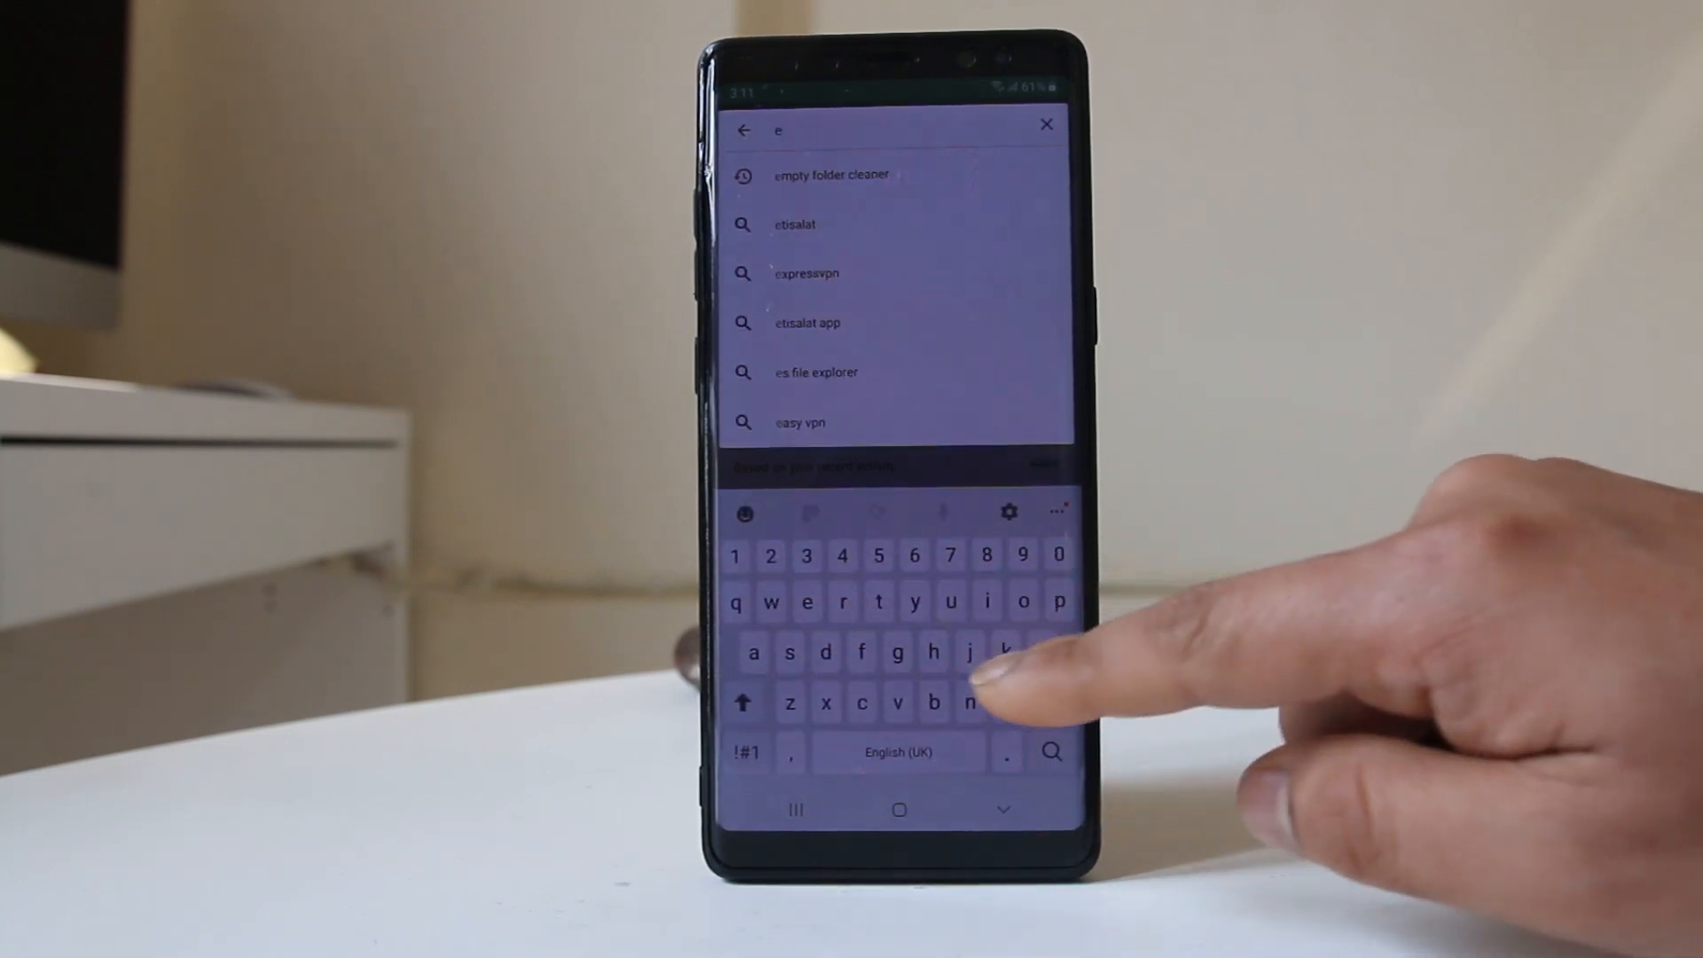
click(831, 175)
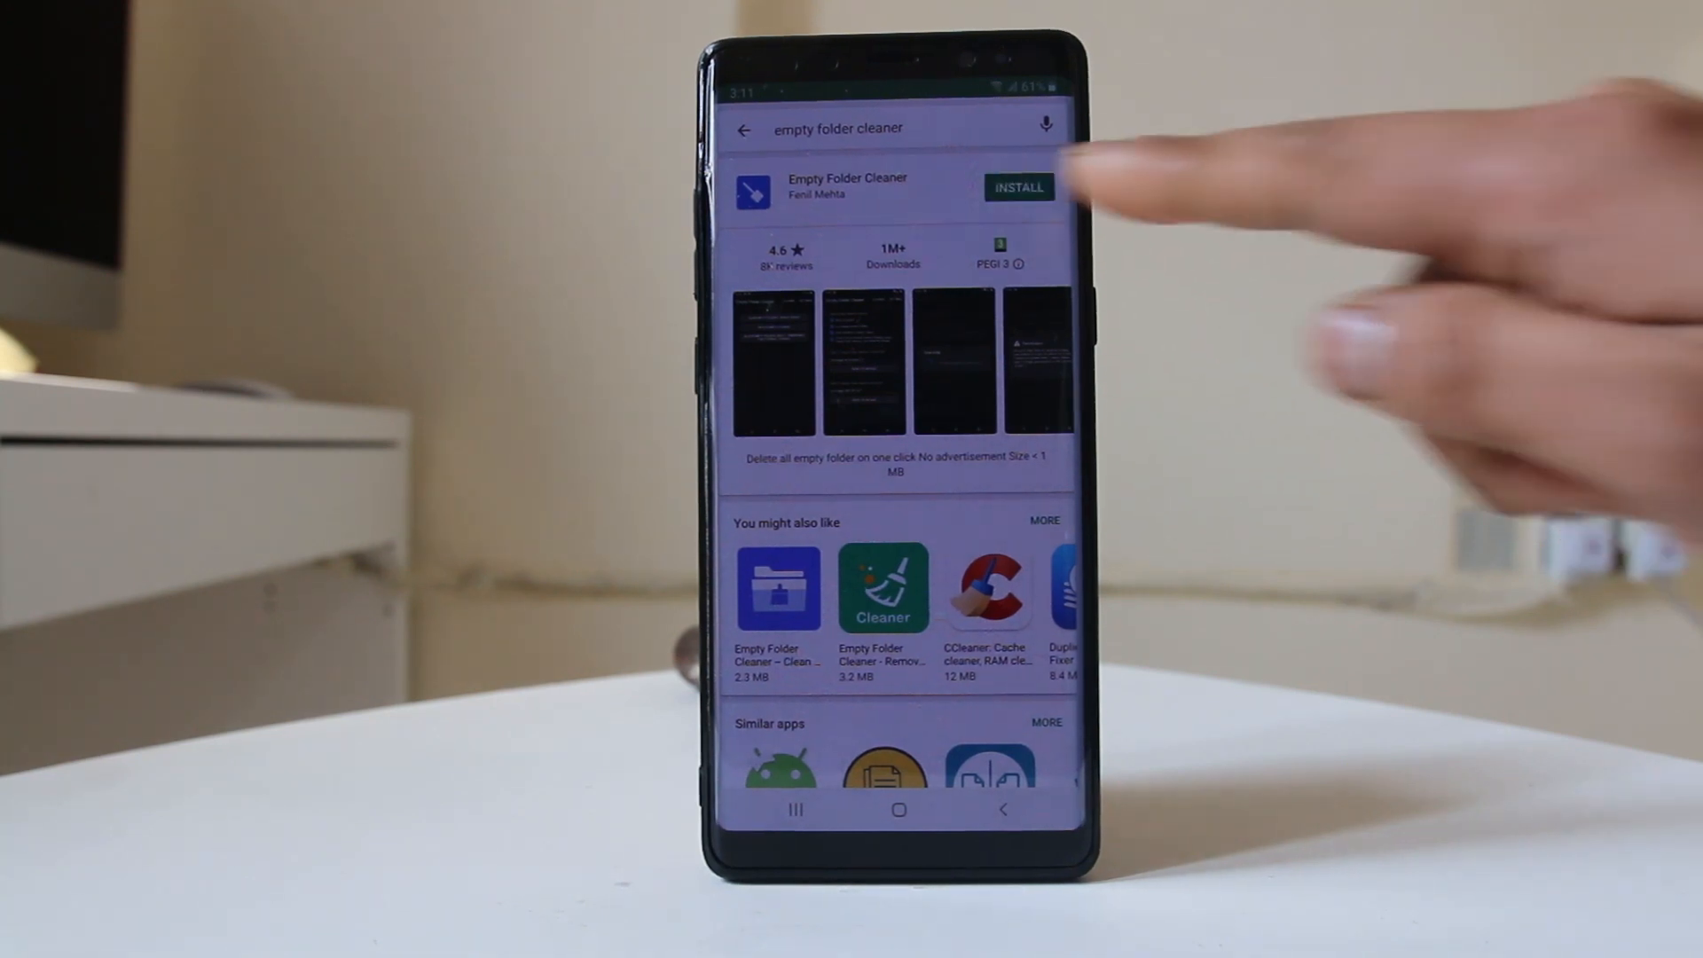
click(1018, 187)
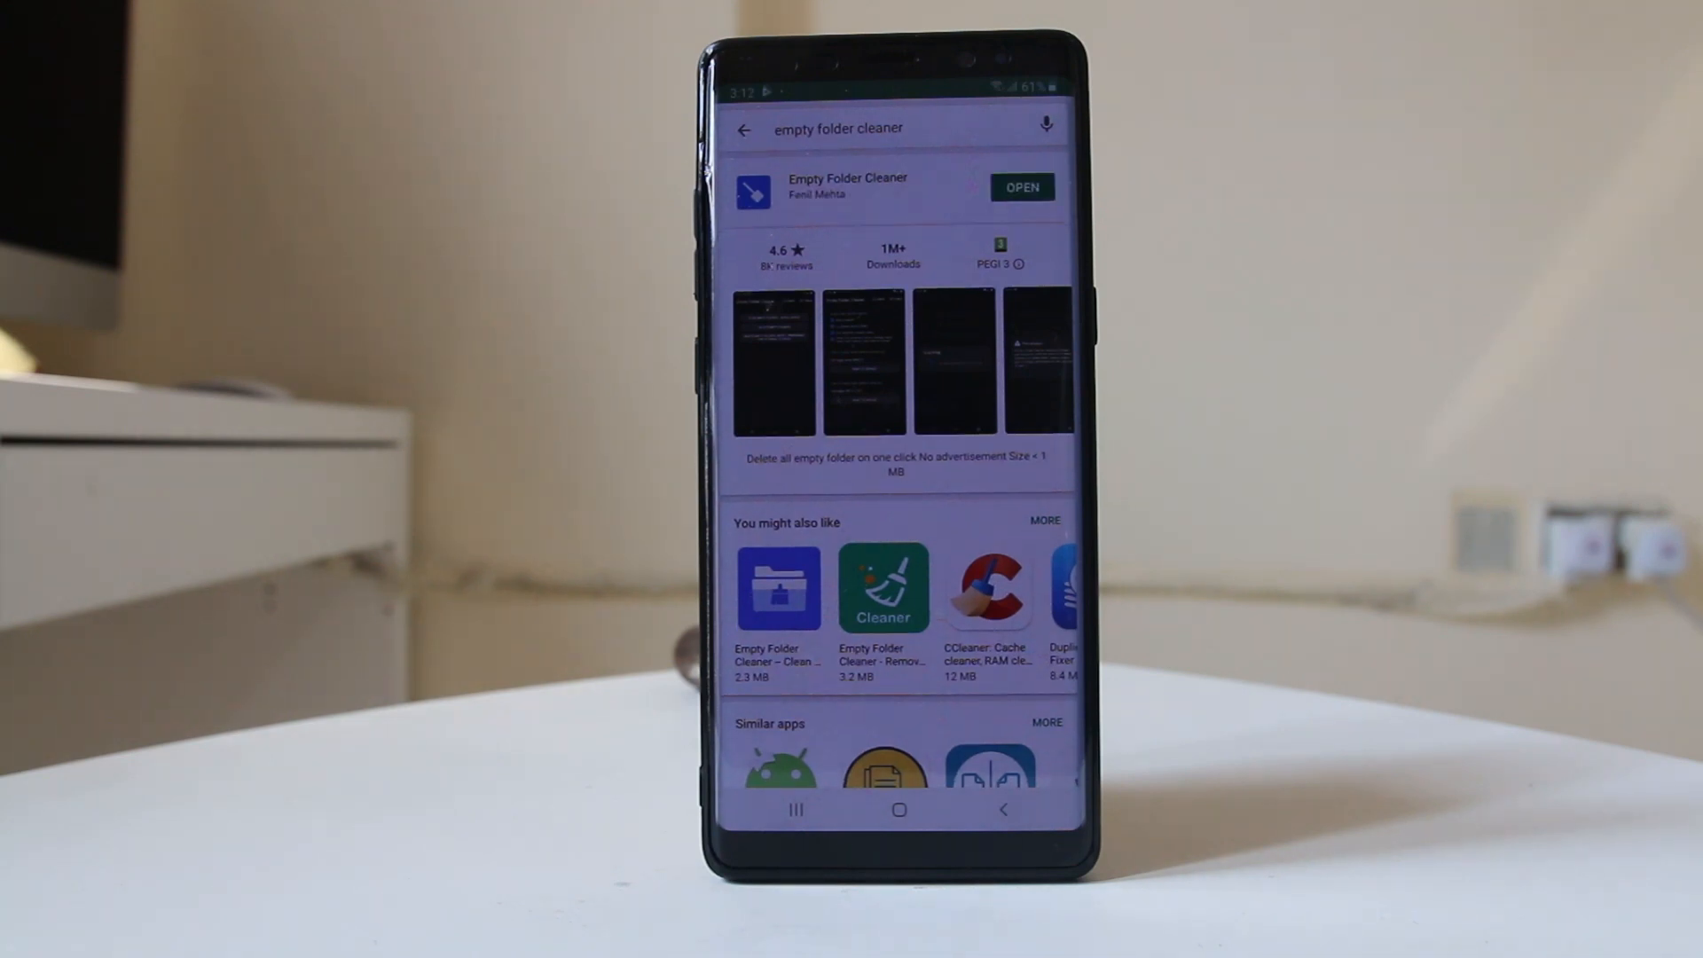
Step: Open Empty Folder Cleaner and run a whole-device scan, finding 288 empty folders
click(1020, 187)
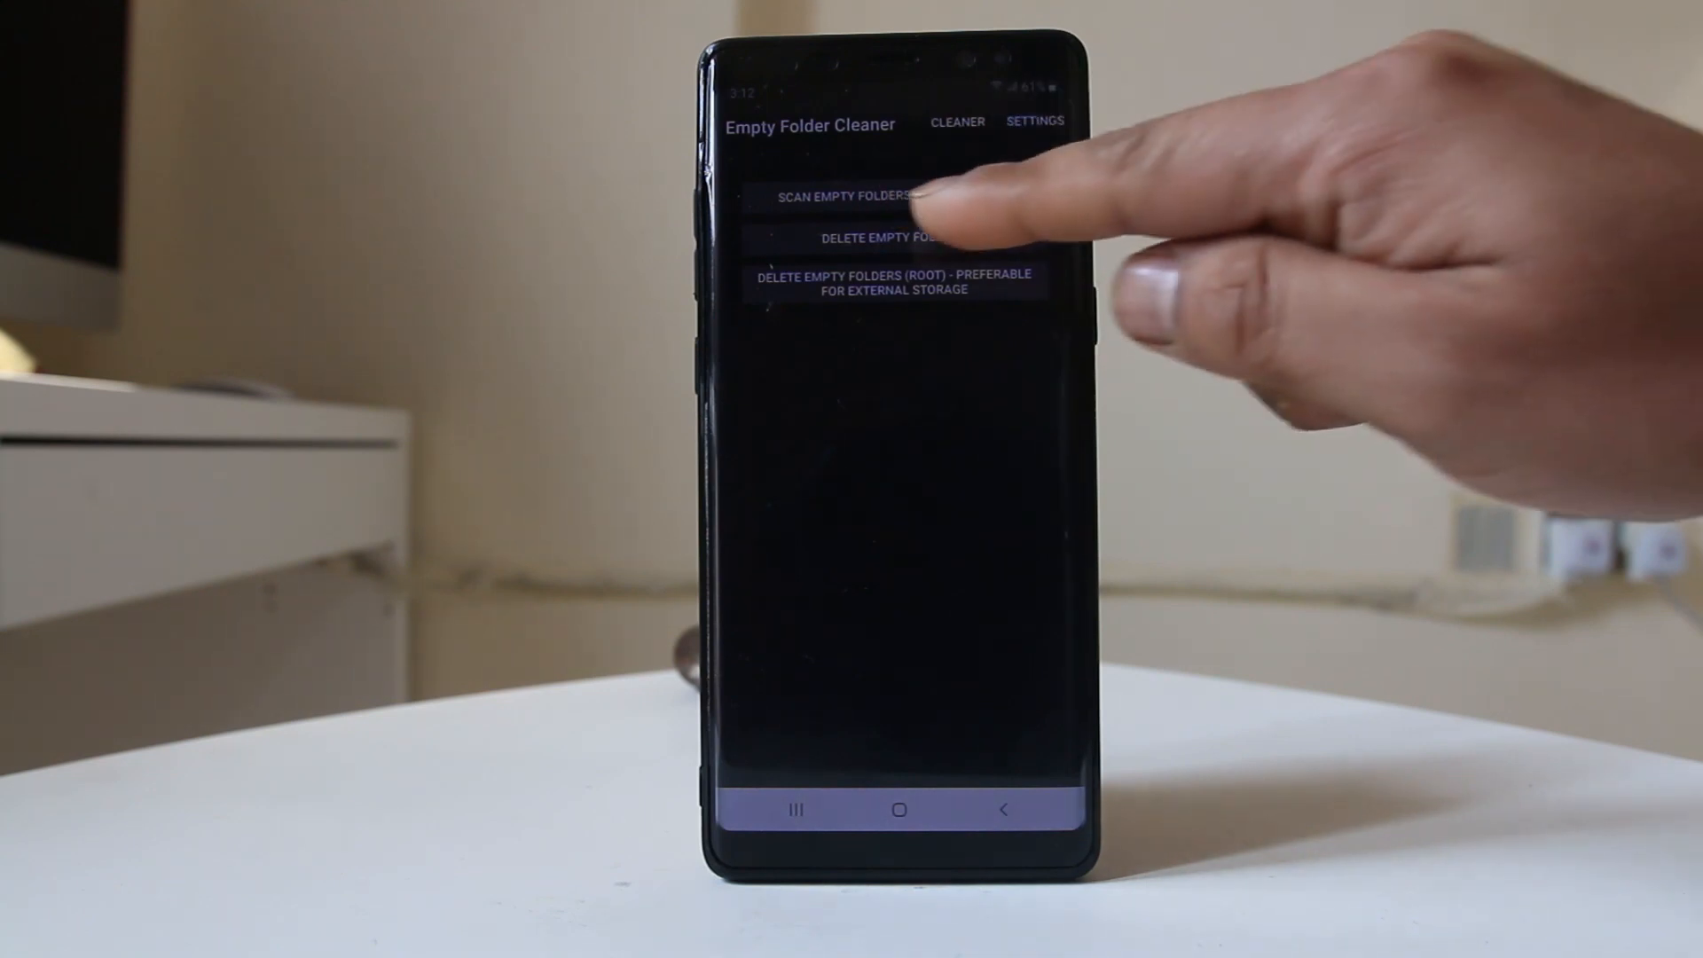
click(857, 197)
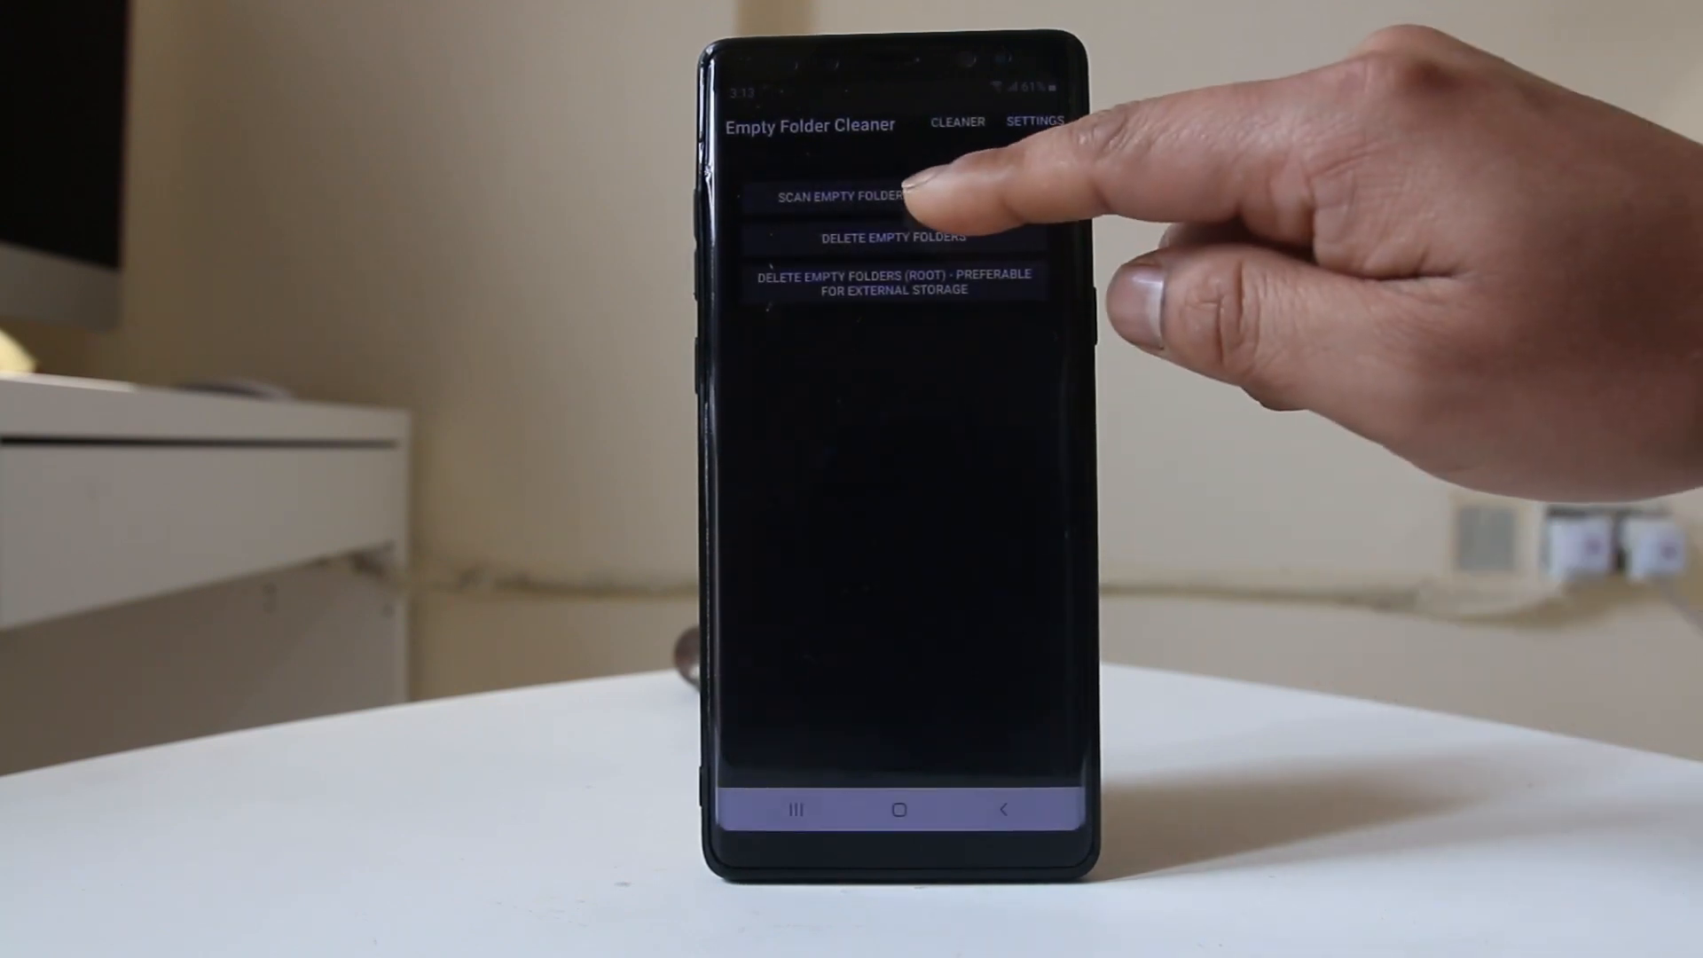
click(893, 195)
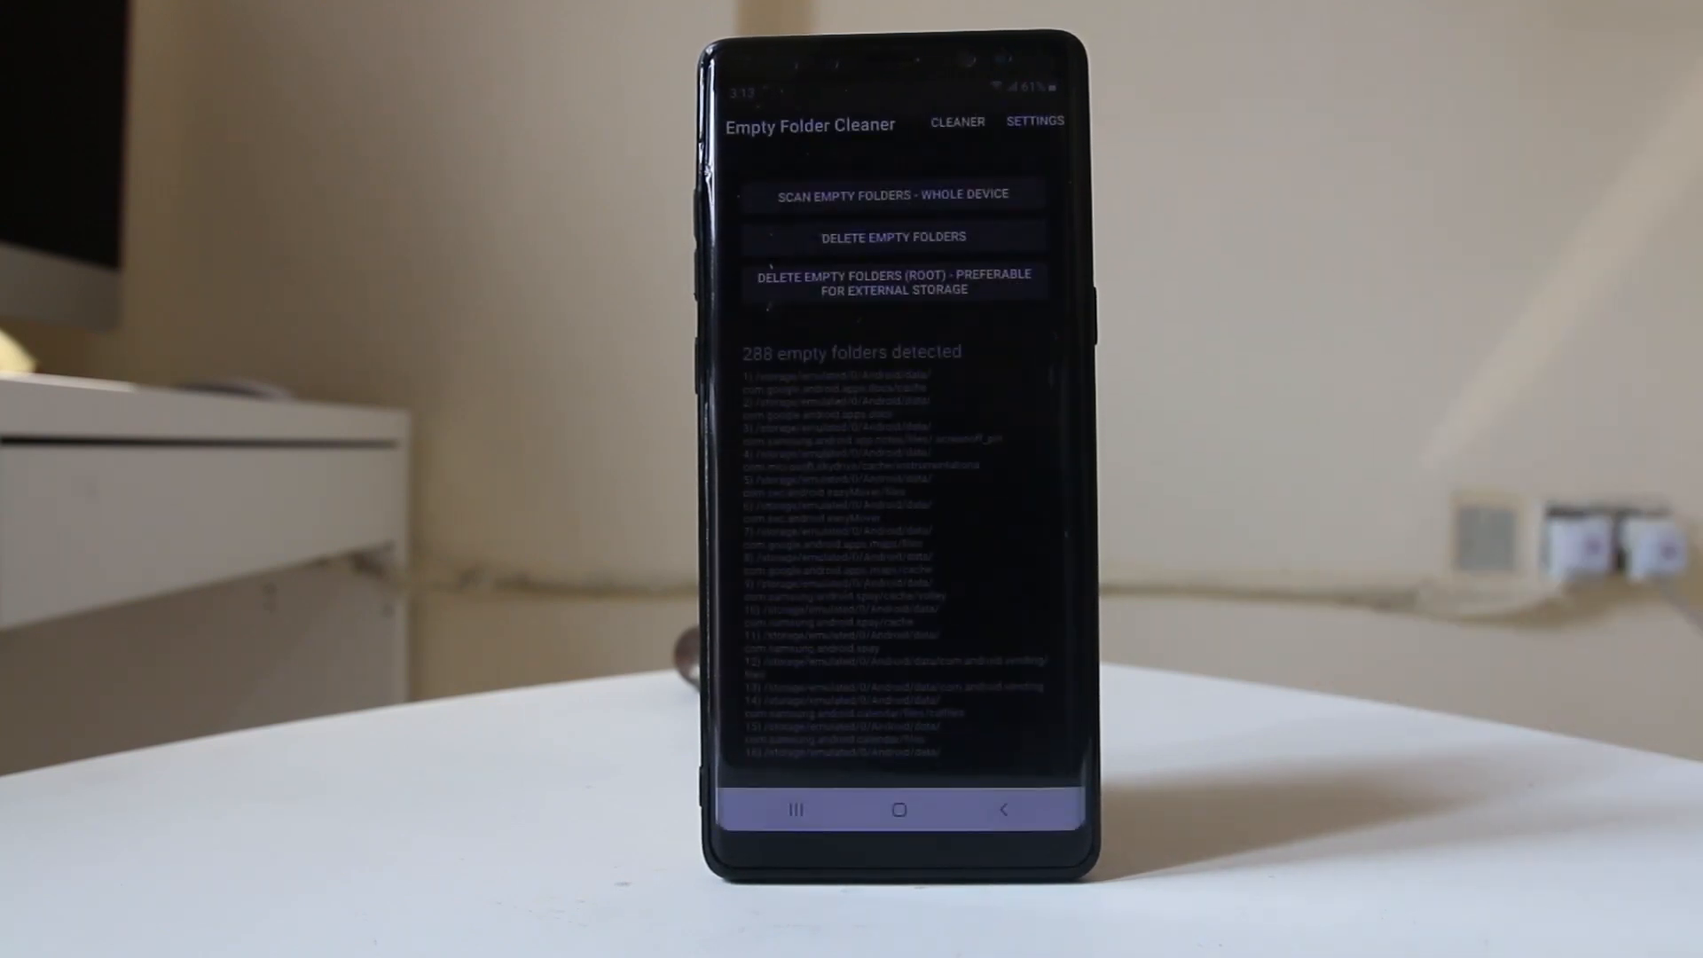